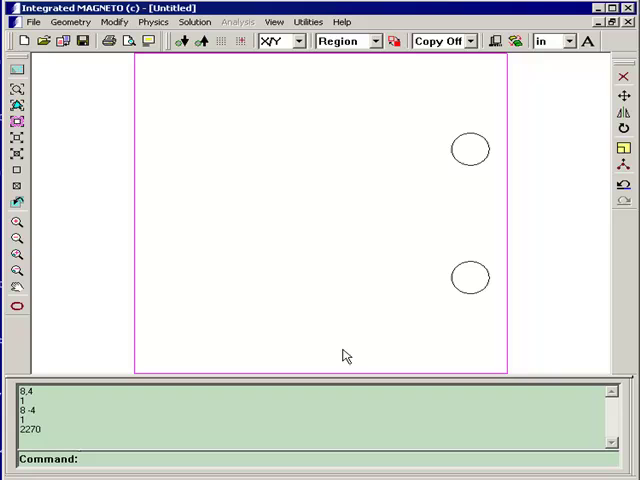
{"action": "mouse_move", "coordinate": [336, 228]}
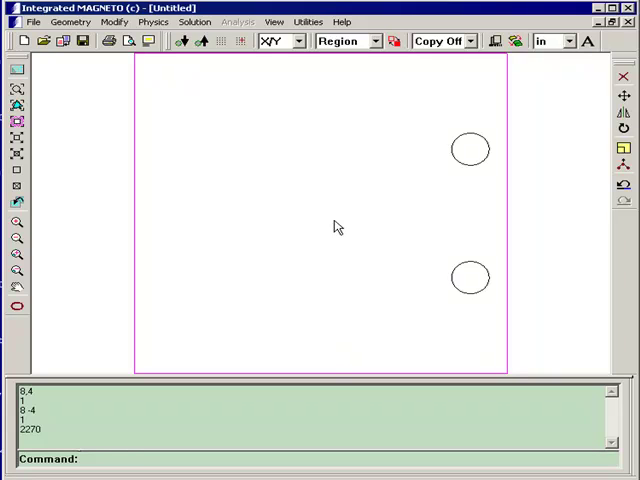
{"action": "mouse_move", "coordinate": [246, 96]}
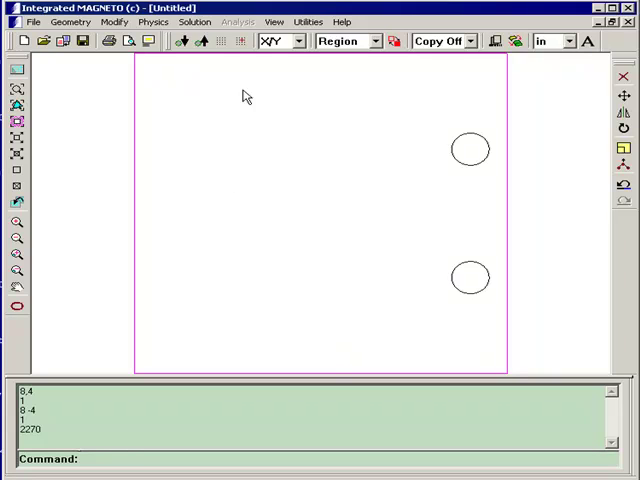
Run Solve on the two-coil model from the Solution menu to get field results
{"action": "left_click", "coordinate": [200, 20]}
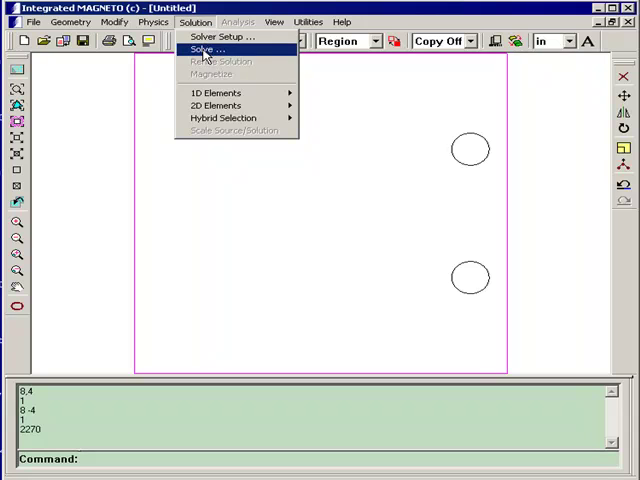
{"action": "left_click", "coordinate": [210, 48]}
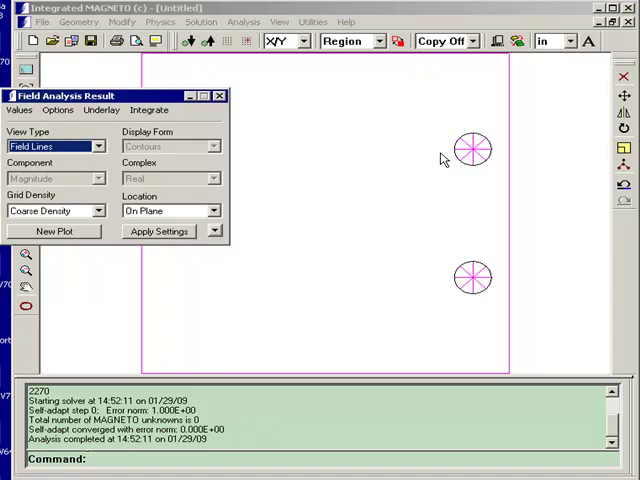
{"action": "mouse_move", "coordinate": [474, 190]}
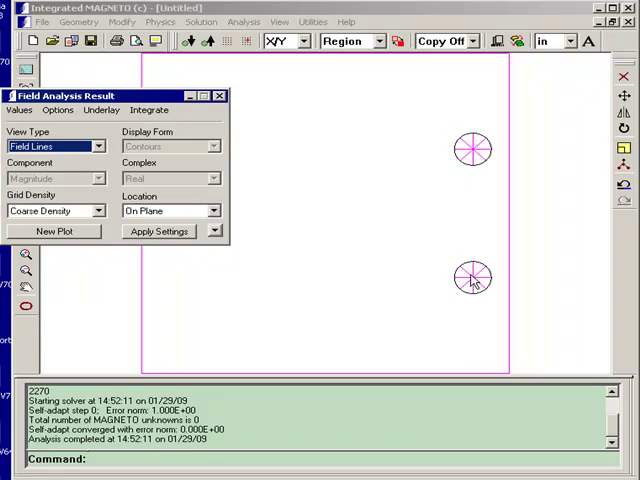
{"action": "mouse_move", "coordinate": [492, 258]}
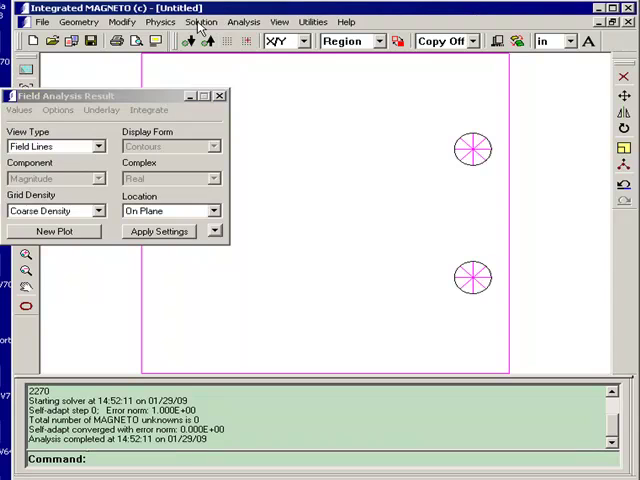
{"action": "left_click", "coordinate": [200, 20]}
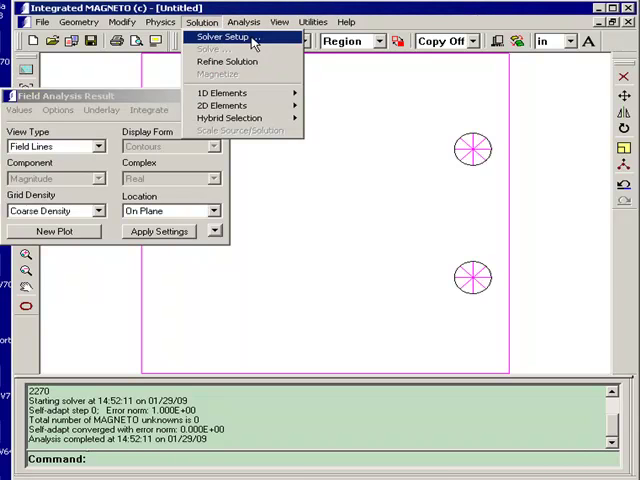
{"action": "left_click", "coordinate": [228, 36]}
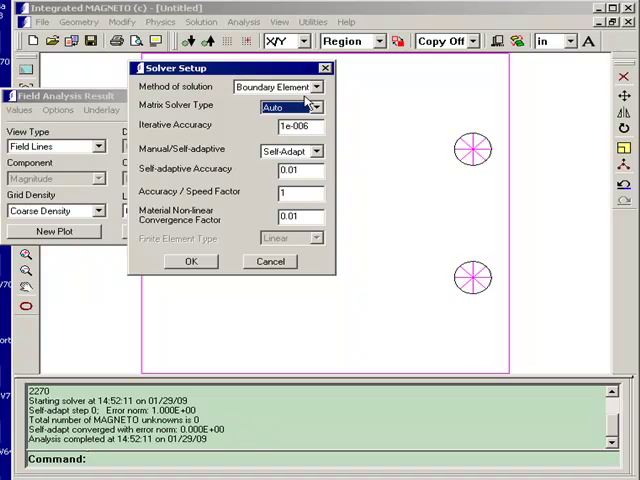
{"action": "left_click", "coordinate": [320, 88]}
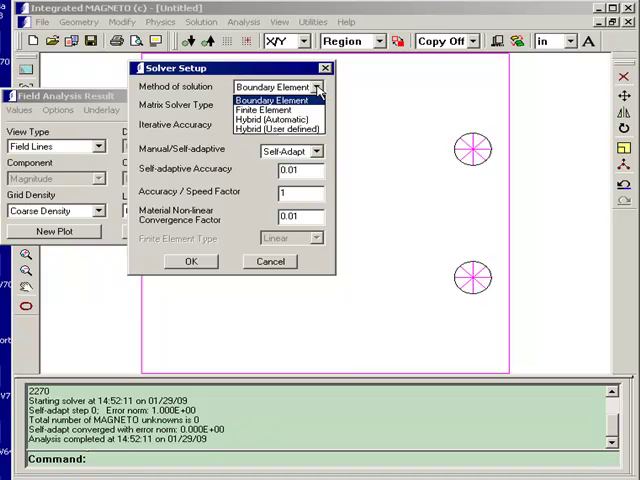
{"action": "left_click", "coordinate": [284, 100]}
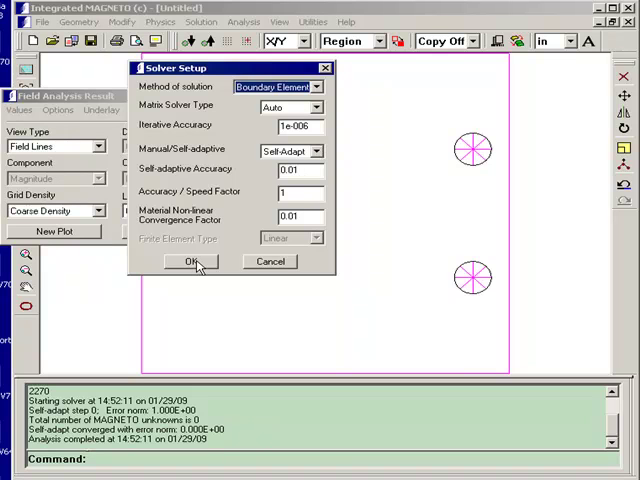
{"action": "left_click", "coordinate": [192, 260]}
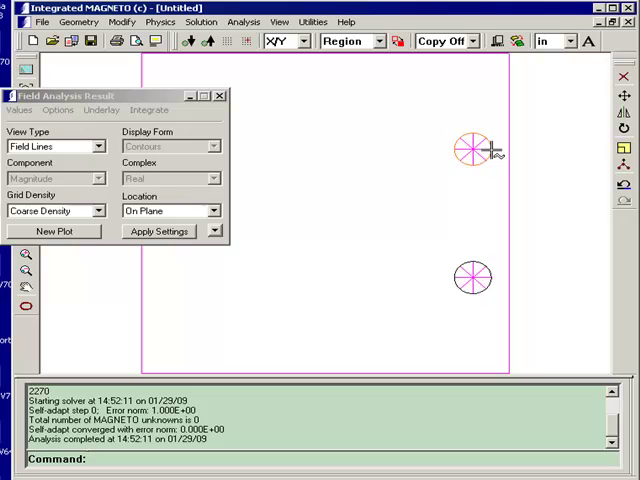
{"action": "mouse_move", "coordinate": [484, 192]}
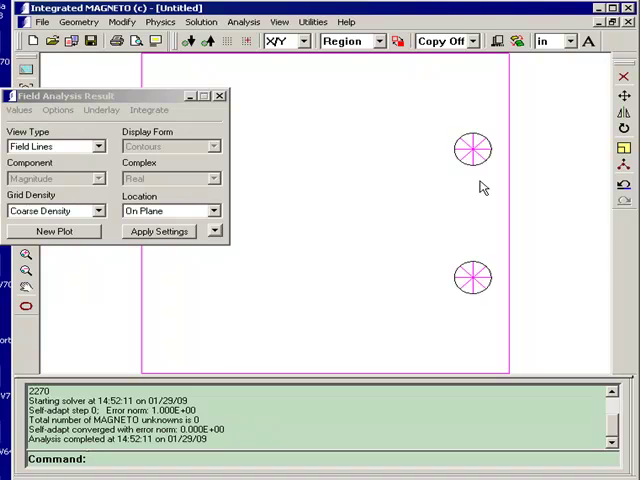
{"action": "mouse_move", "coordinate": [466, 184]}
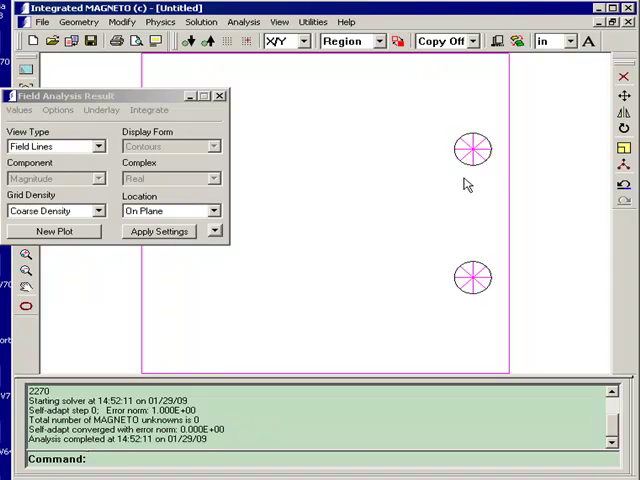
{"action": "mouse_move", "coordinate": [462, 180]}
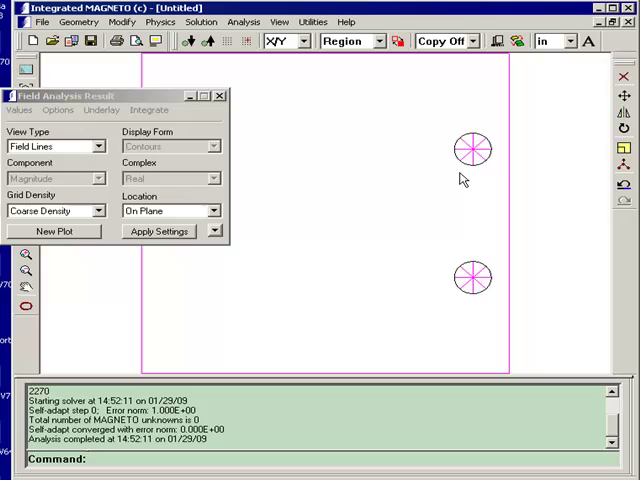
{"action": "mouse_move", "coordinate": [482, 184]}
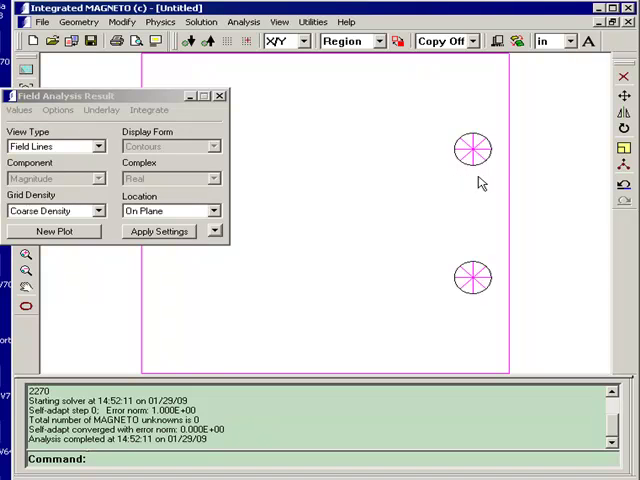
{"action": "mouse_move", "coordinate": [478, 180]}
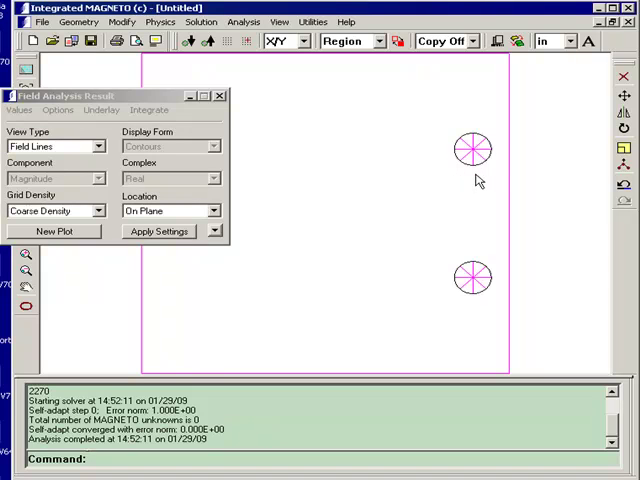
{"action": "mouse_move", "coordinate": [476, 176]}
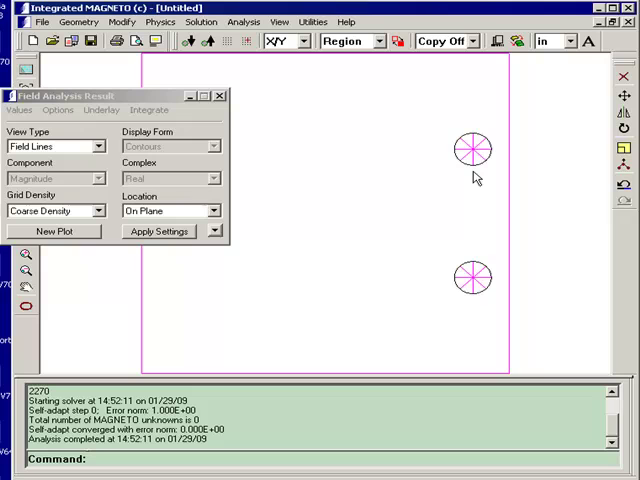
{"action": "mouse_move", "coordinate": [468, 178]}
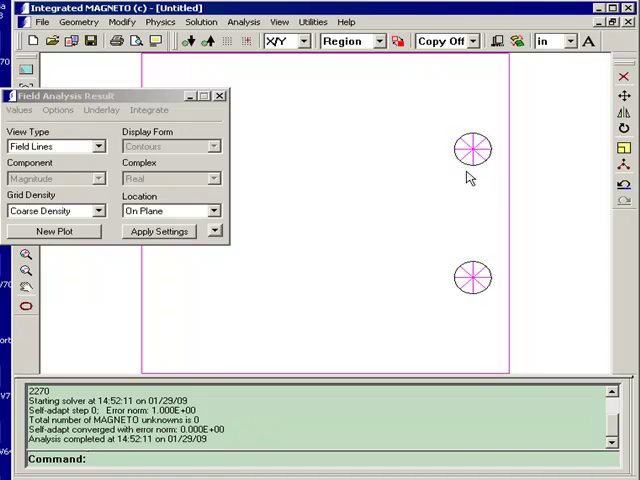
{"action": "mouse_move", "coordinate": [464, 240]}
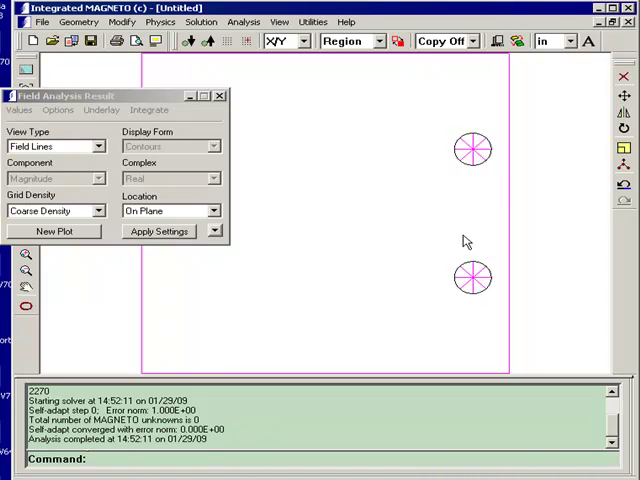
{"action": "mouse_move", "coordinate": [458, 236]}
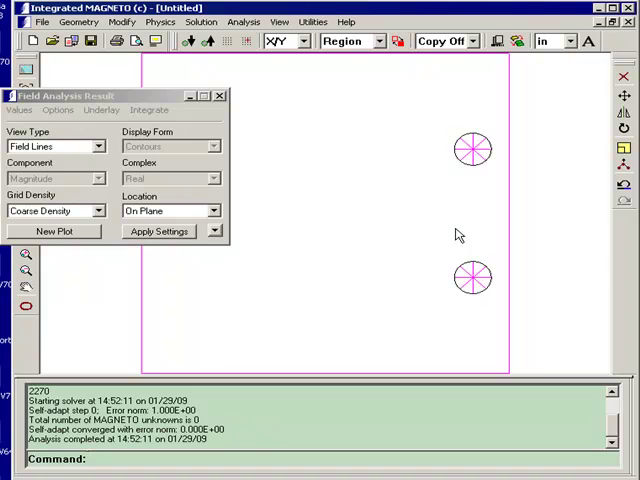
{"action": "mouse_move", "coordinate": [176, 100]}
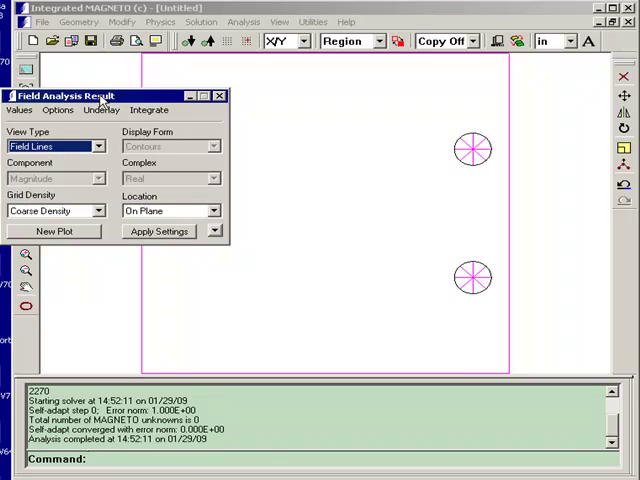
Set View Type to B-Field, Display Form to Arrows with Coarse grid density, and expand the plot options
{"action": "left_click", "coordinate": [104, 146]}
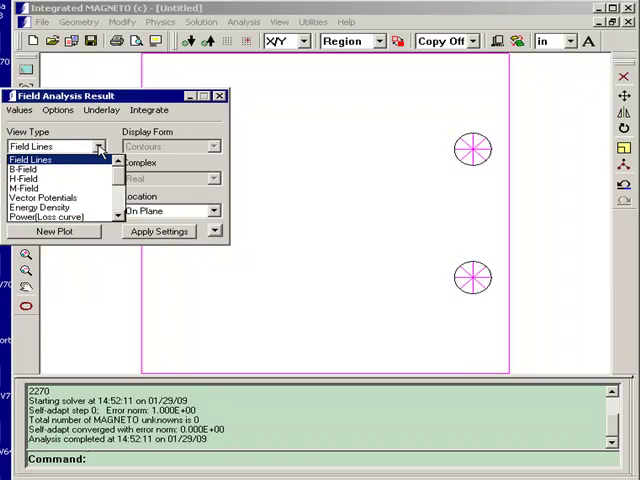
{"action": "mouse_move", "coordinate": [30, 180]}
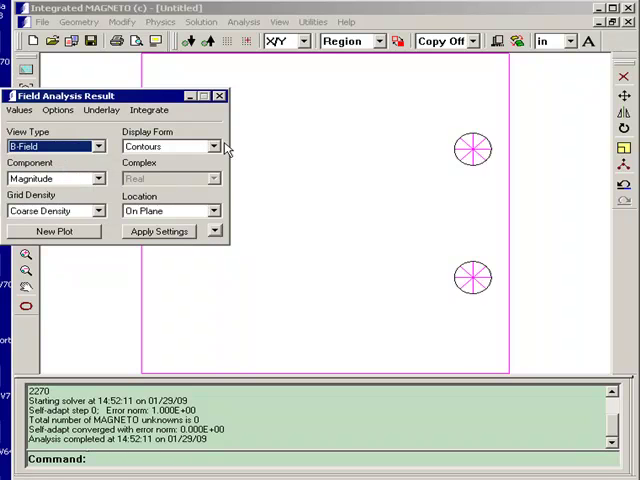
{"action": "left_click", "coordinate": [210, 146]}
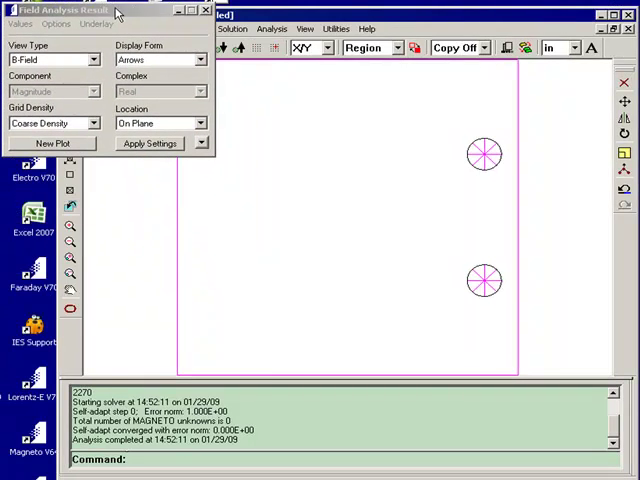
{"action": "left_click", "coordinate": [200, 144]}
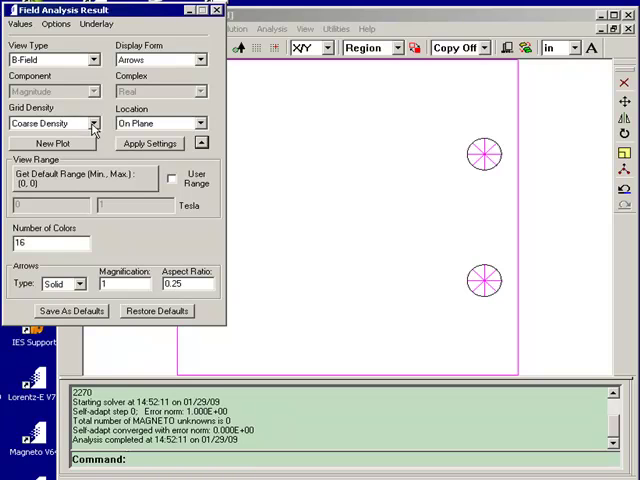
{"action": "mouse_move", "coordinate": [52, 144]}
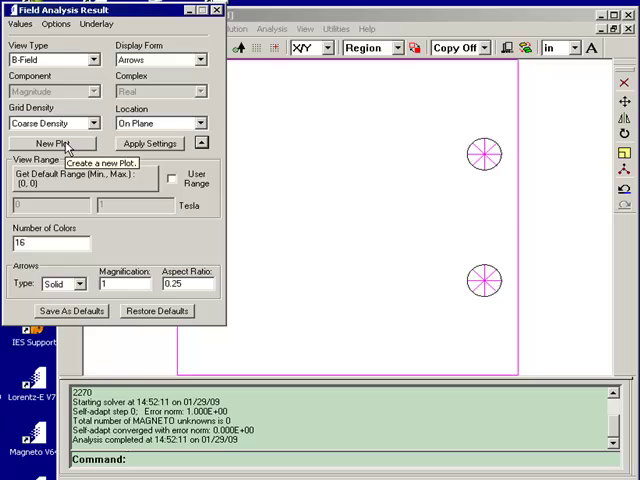
Generate the new B-field colour arrow plot and dismiss the Field Analysis Result dialog
{"action": "left_click", "coordinate": [50, 144]}
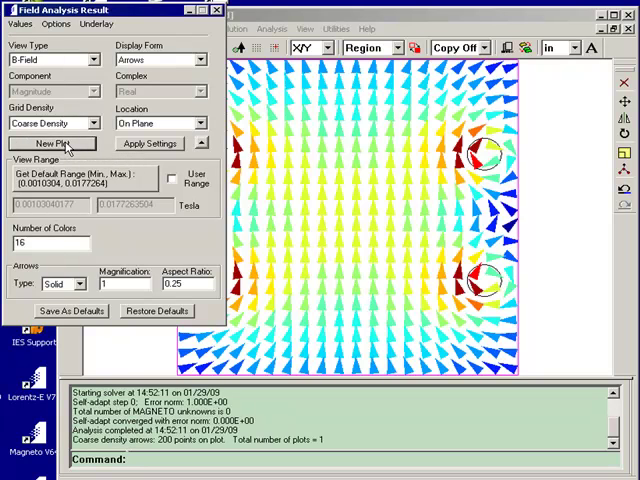
{"action": "left_click", "coordinate": [212, 8]}
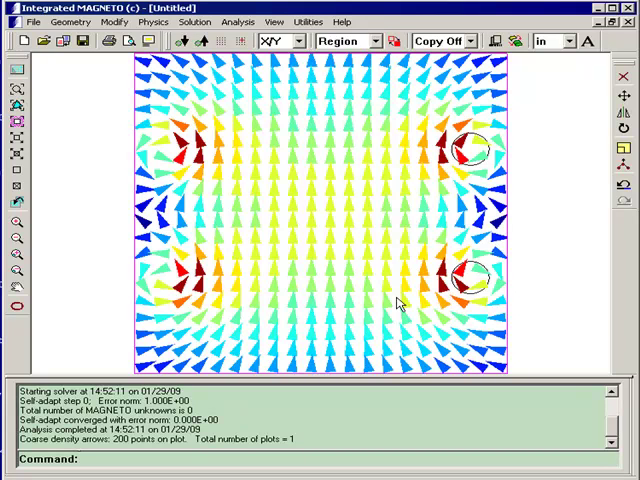
{"action": "mouse_move", "coordinate": [342, 168]}
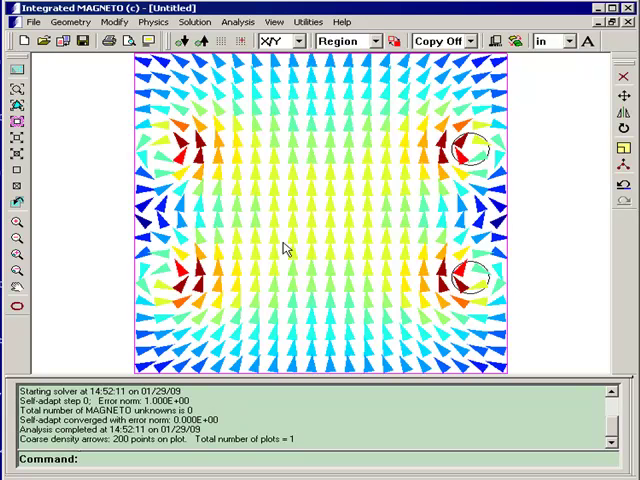
{"action": "mouse_move", "coordinate": [312, 232]}
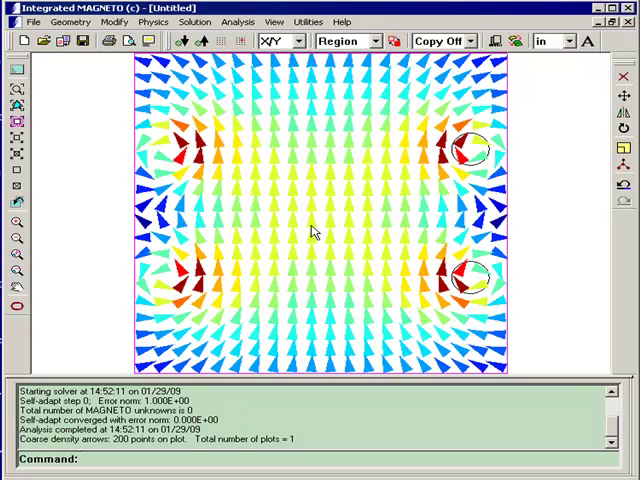
{"action": "mouse_move", "coordinate": [336, 252]}
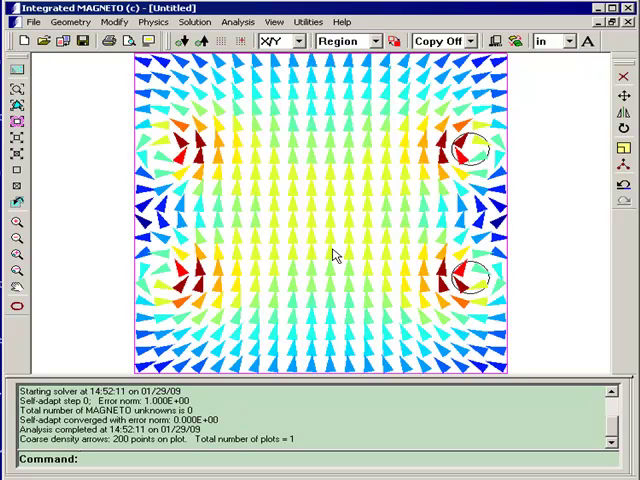
{"action": "mouse_move", "coordinate": [316, 176]}
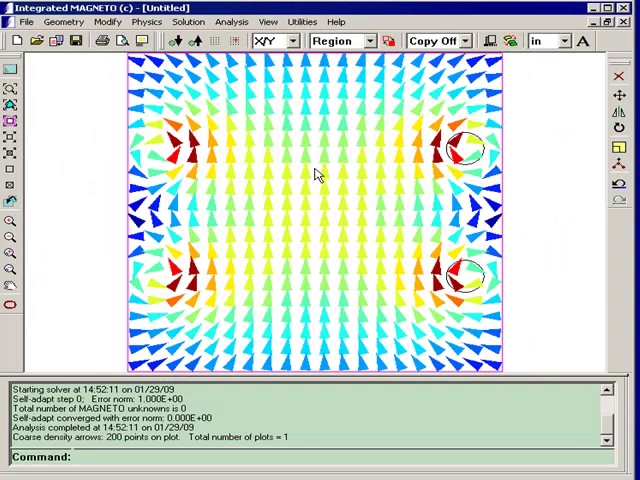
{"action": "mouse_move", "coordinate": [330, 196]}
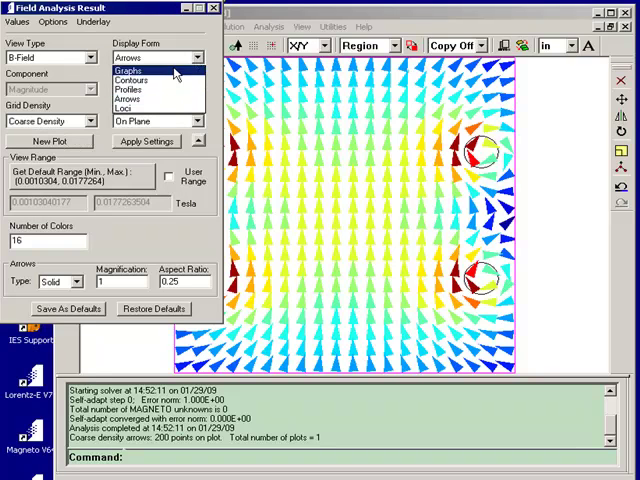
Switch the Display Form to Graphs and select the Y Component of the B field
{"action": "left_click", "coordinate": [148, 72]}
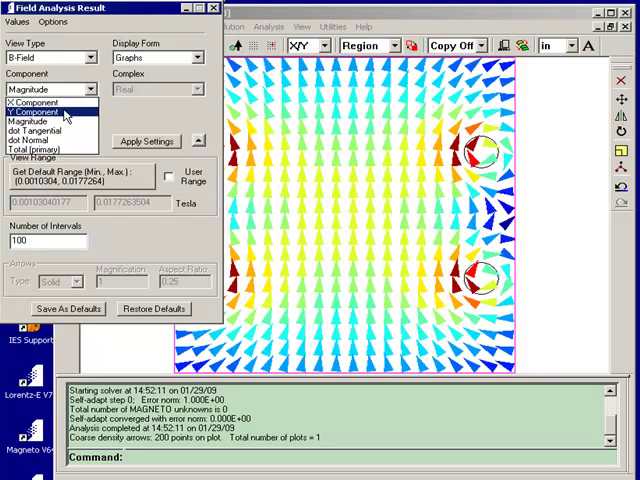
{"action": "left_click", "coordinate": [48, 112]}
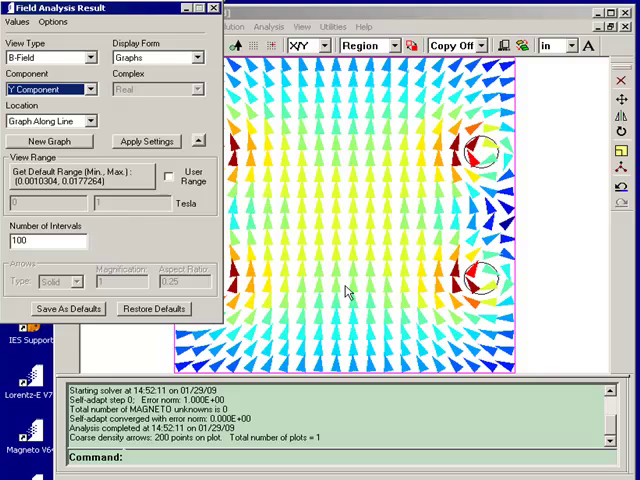